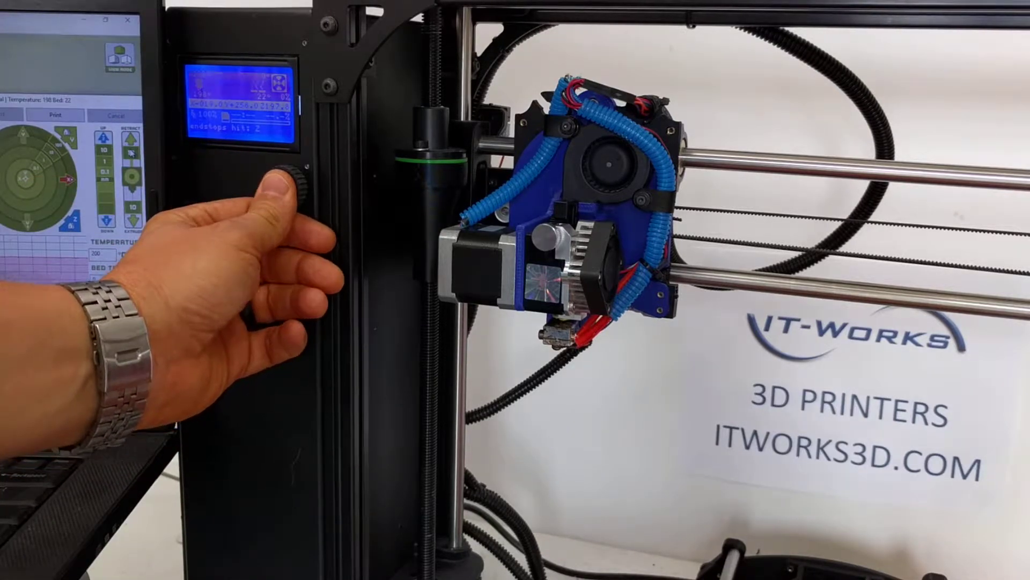
- Navigate the menu to Temperature > Nozzle and confirm the 200° target
{"action": "left_click", "coordinate": [296, 177]}
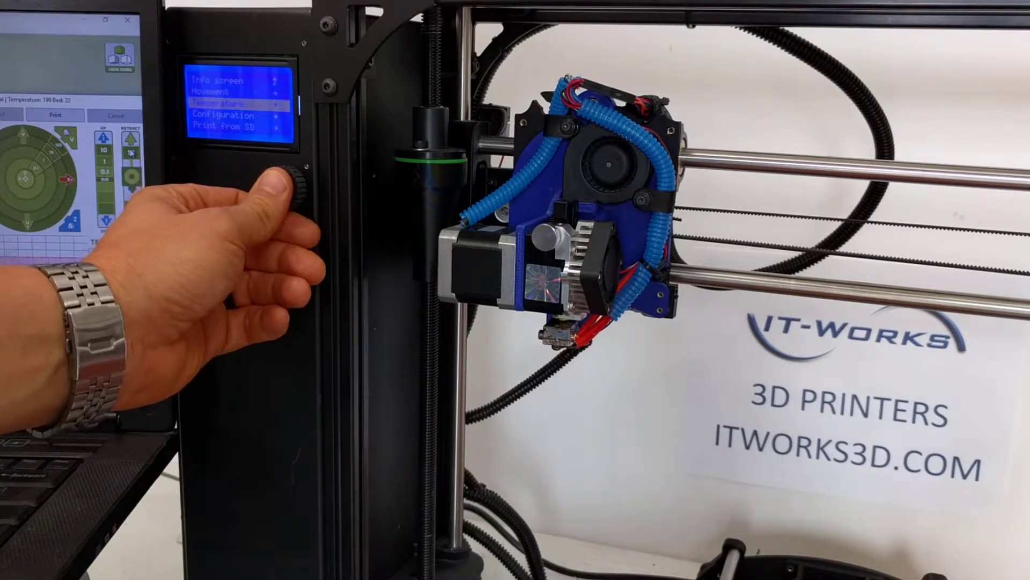
{"action": "left_click", "coordinate": [291, 177]}
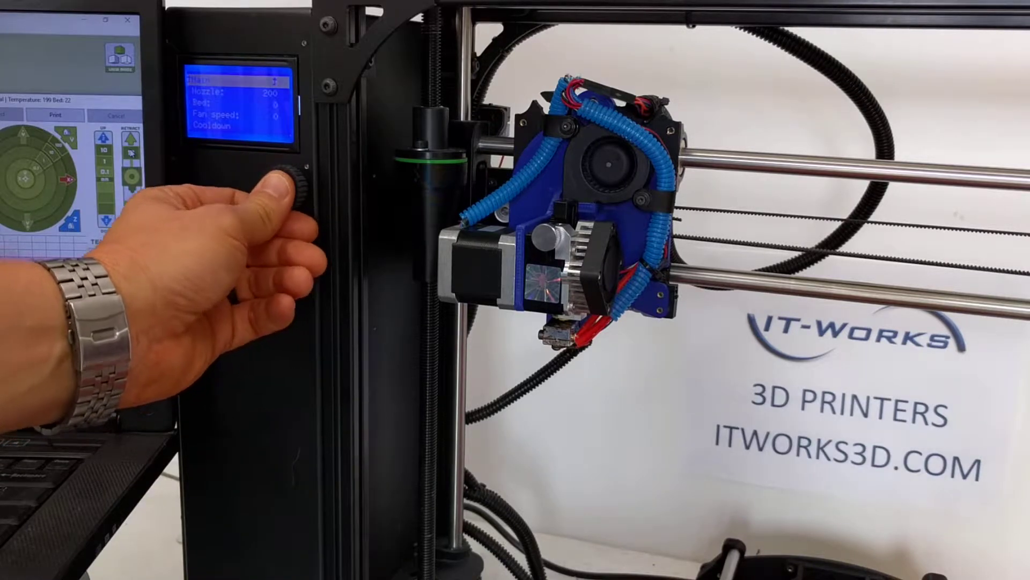
{"action": "left_click", "coordinate": [294, 178]}
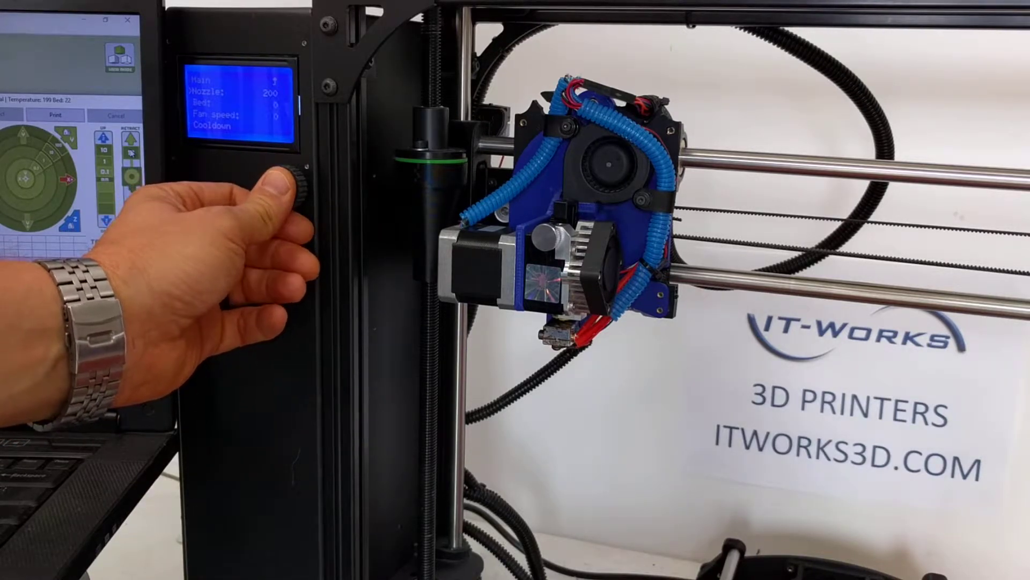
{"action": "left_click", "coordinate": [289, 184]}
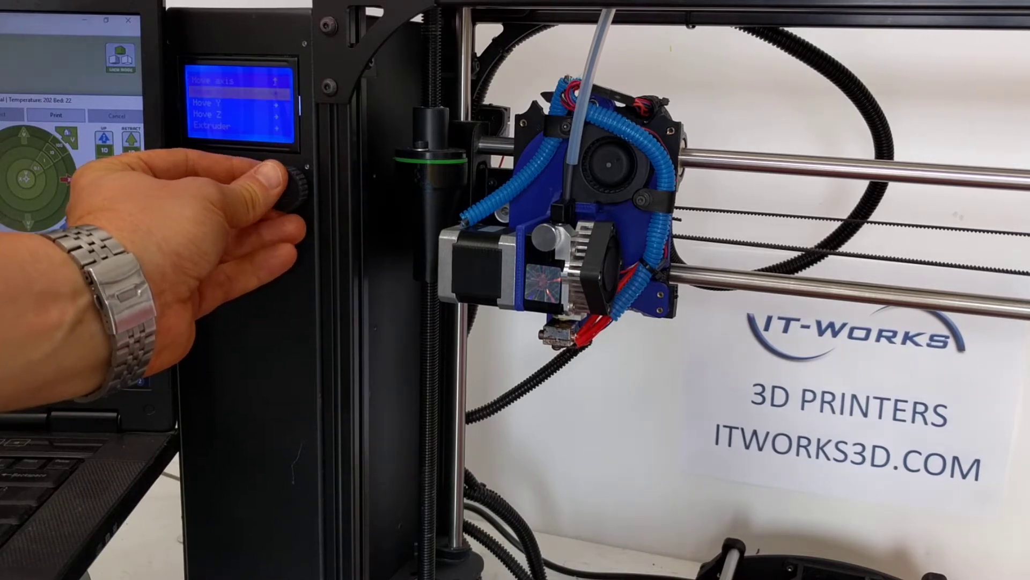
- Select the Extruder axis in the Move axis menu
{"action": "left_click", "coordinate": [297, 180]}
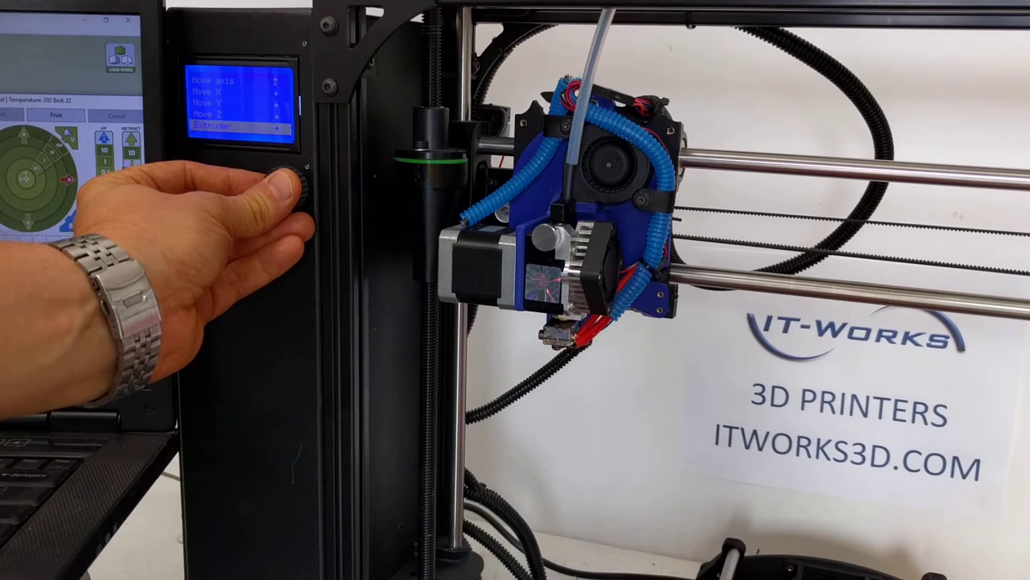